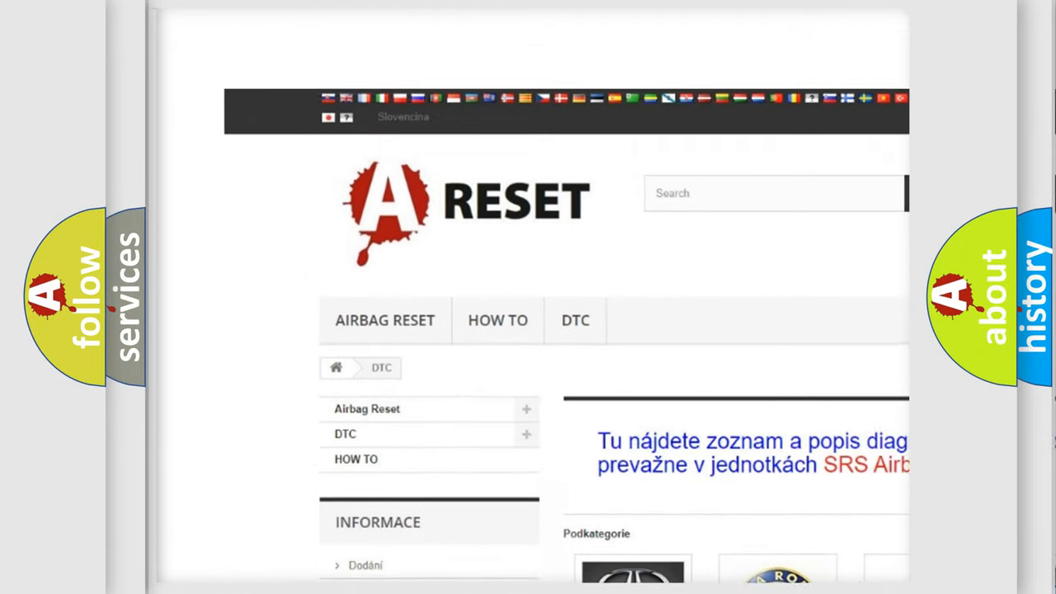
{"action": "scroll", "scroll_direction": "down", "scroll_amount": 3}
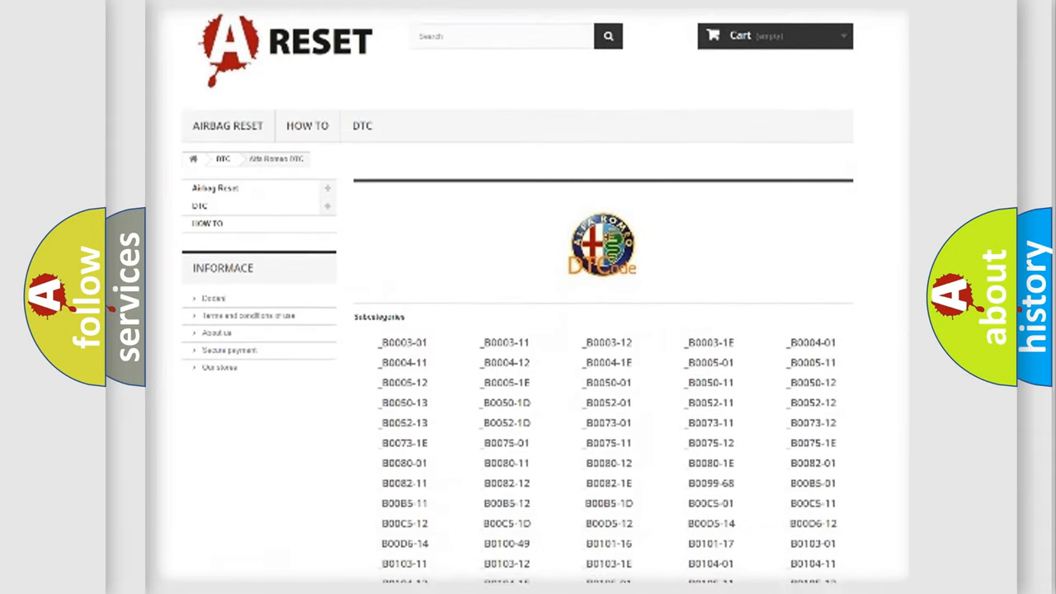
{"action": "scroll", "scroll_direction": "down", "scroll_amount": 3}
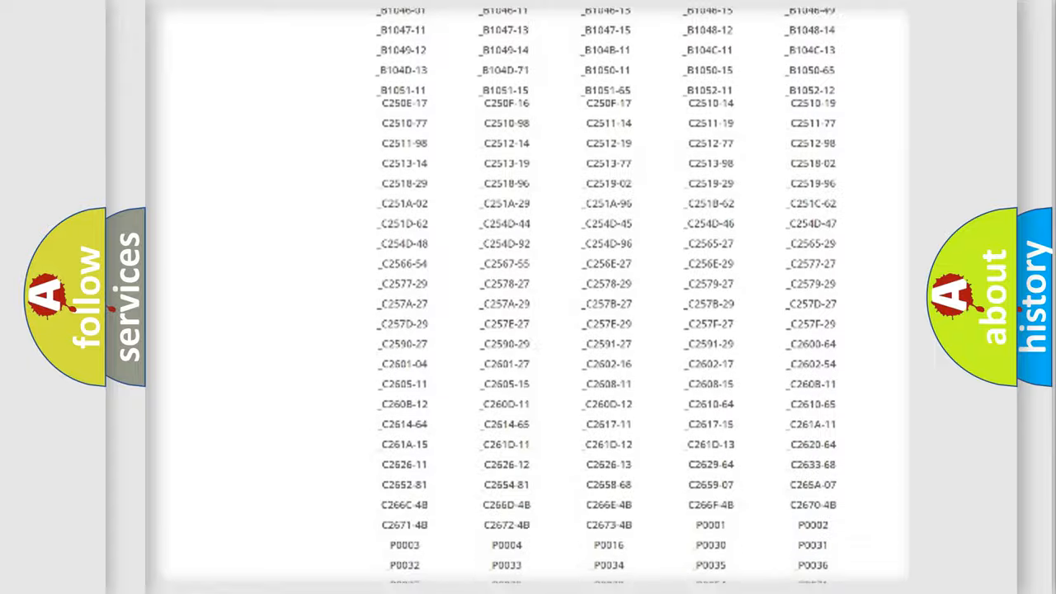